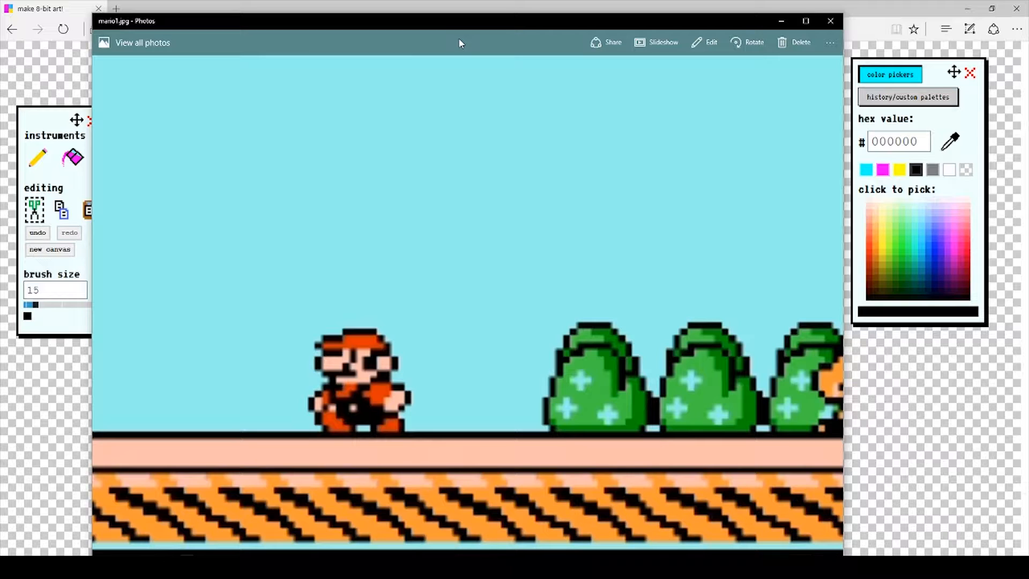
pyautogui.moveTo(457, 30)
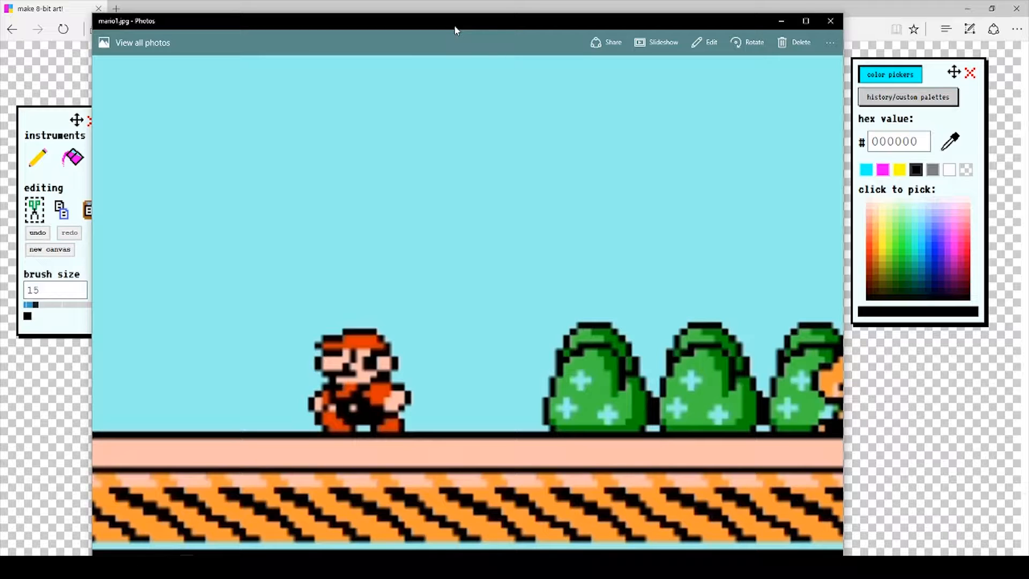
# Close the mario1.jpg reference picture so the pixel-art canvas shows again.
pyautogui.click(830, 21)
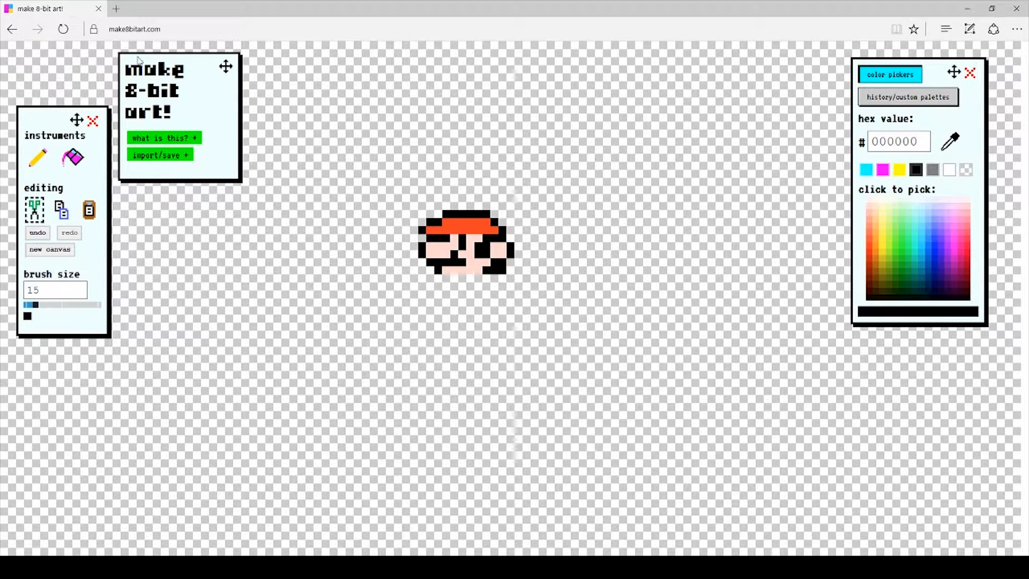
pyautogui.moveTo(446, 171)
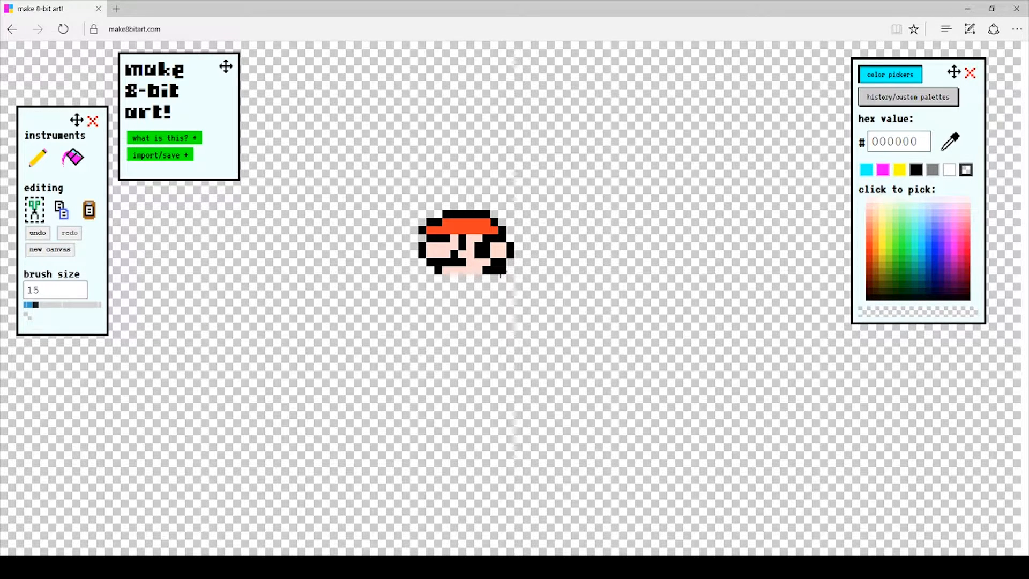
pyautogui.click(37, 158)
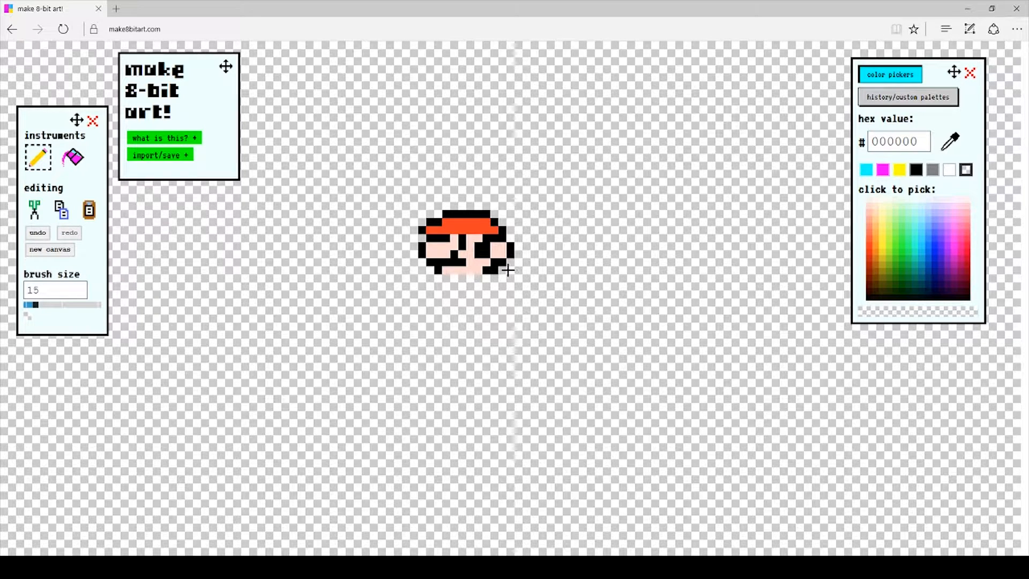
pyautogui.click(34, 209)
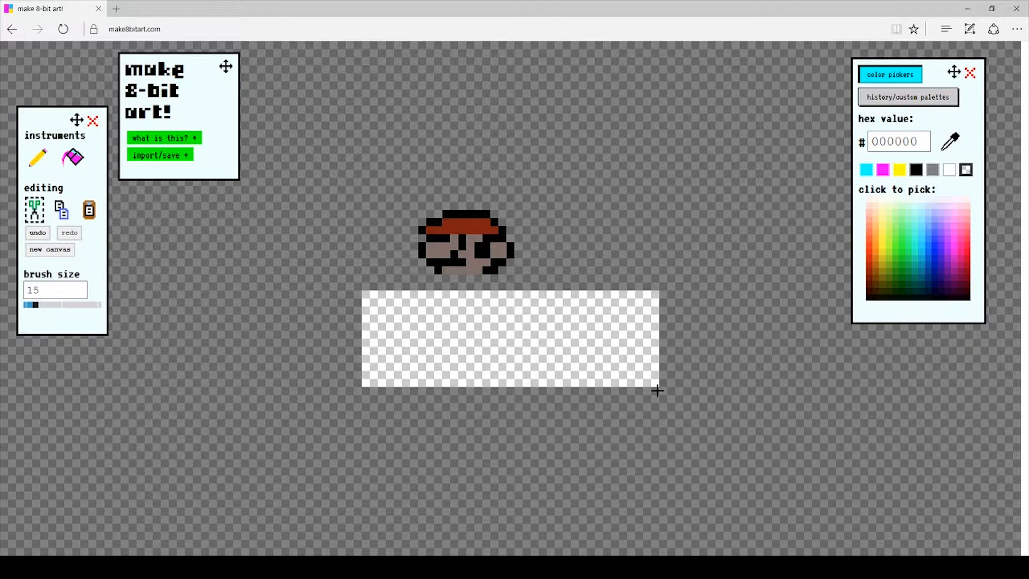
pyautogui.click(38, 157)
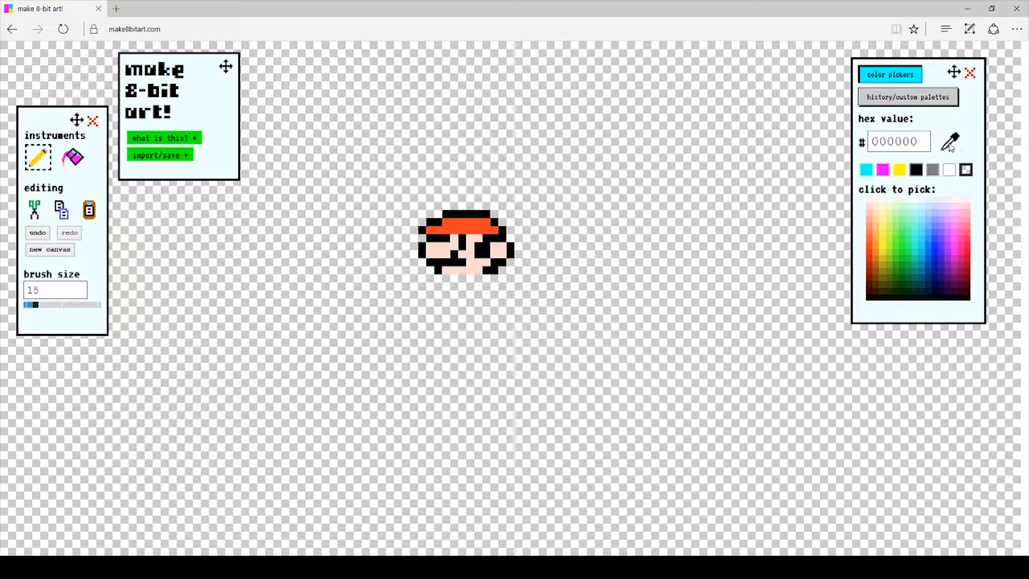
# Draw a black outline of pixels extending down and left below Mario's head.
pyautogui.click(916, 170)
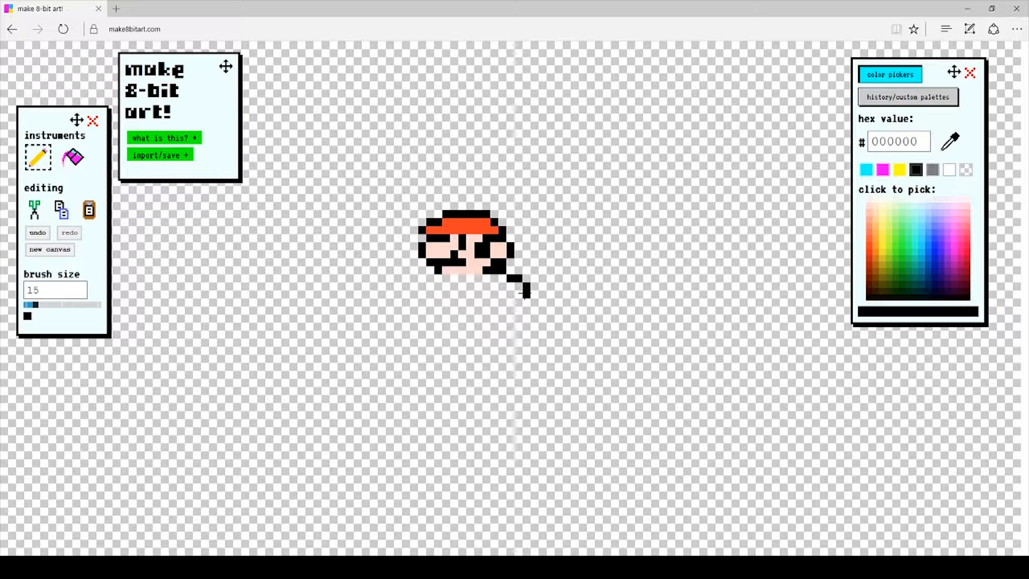
pyautogui.click(519, 300)
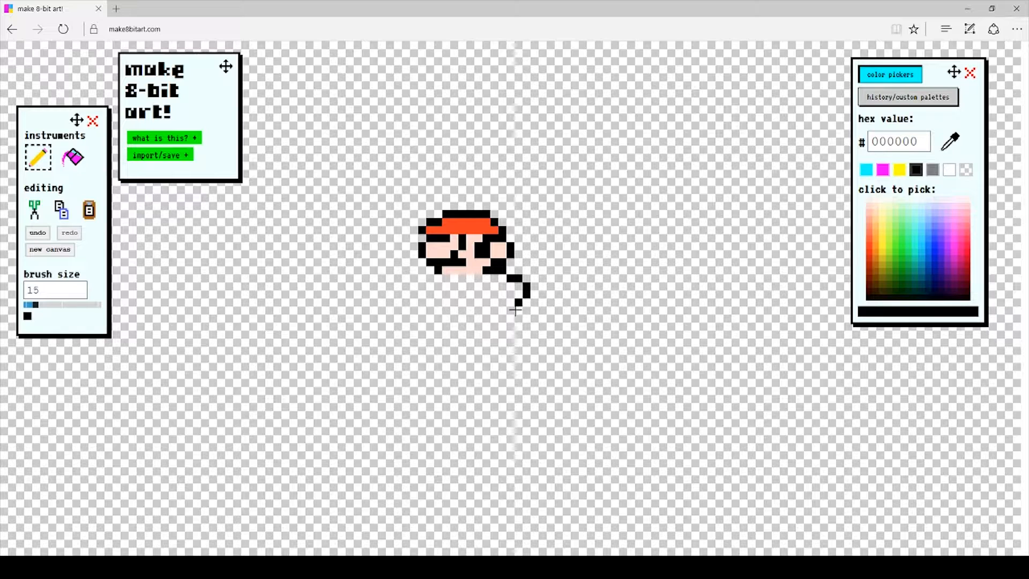
pyautogui.click(513, 309)
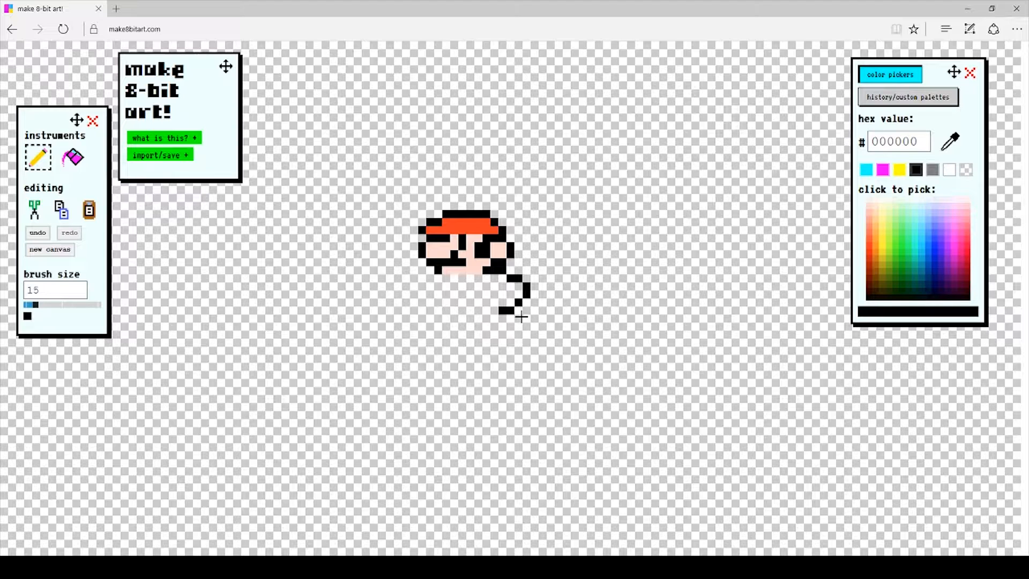
pyautogui.click(516, 322)
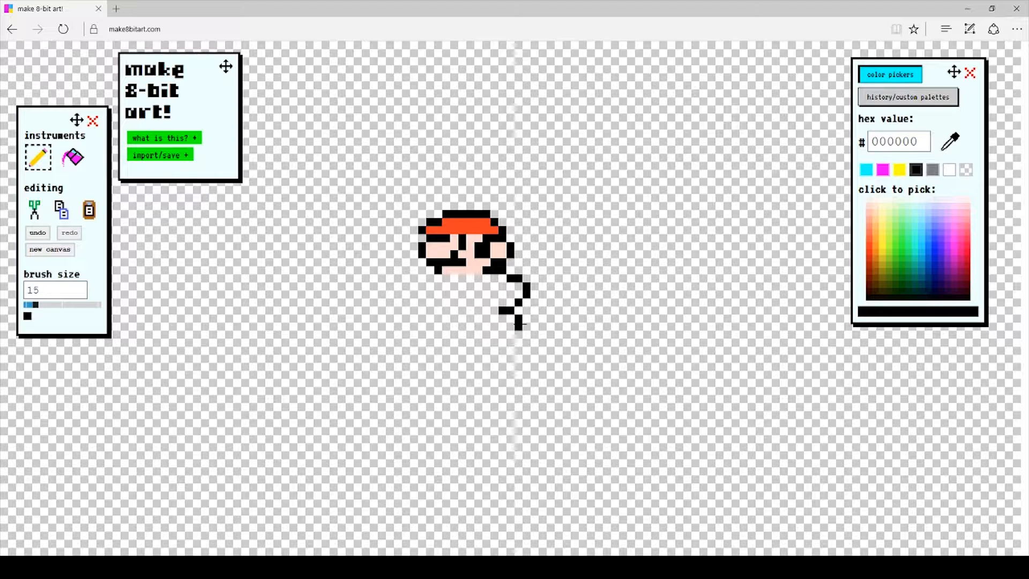
pyautogui.moveTo(742, 235)
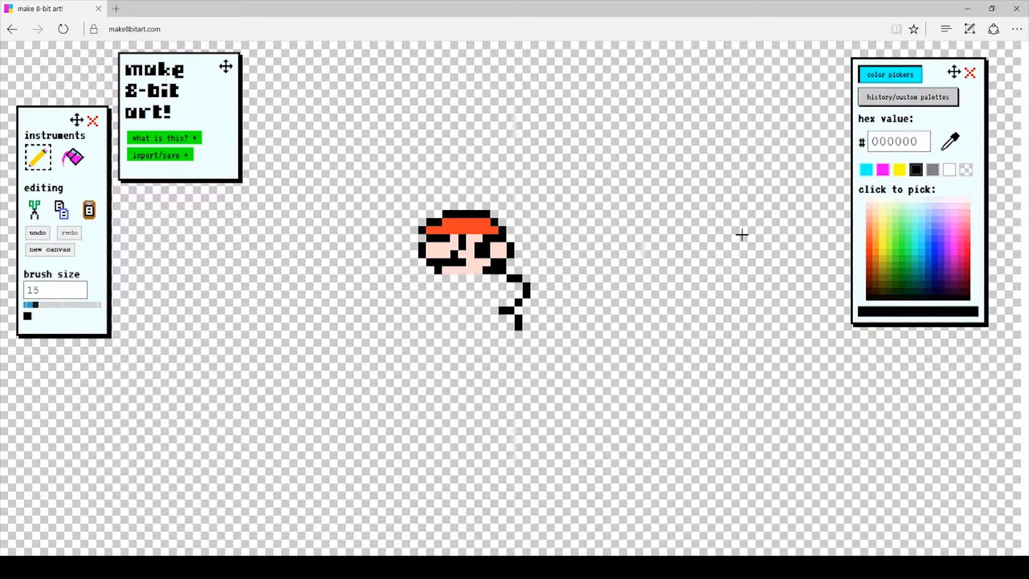
# Paint the first red (fb4024) shirt pixels inside the outline under the head.
pyautogui.click(490, 228)
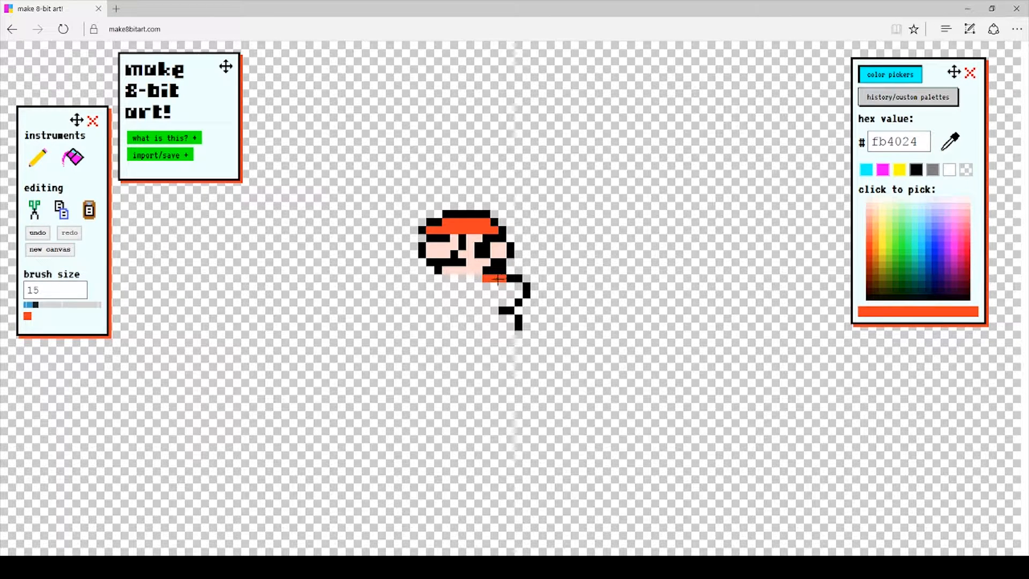
pyautogui.click(499, 287)
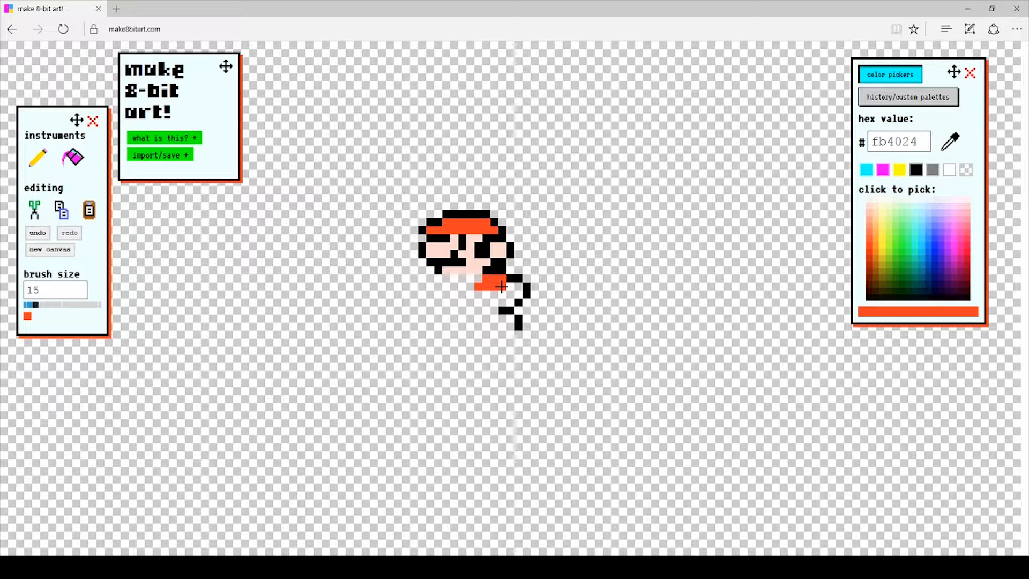
pyautogui.click(479, 288)
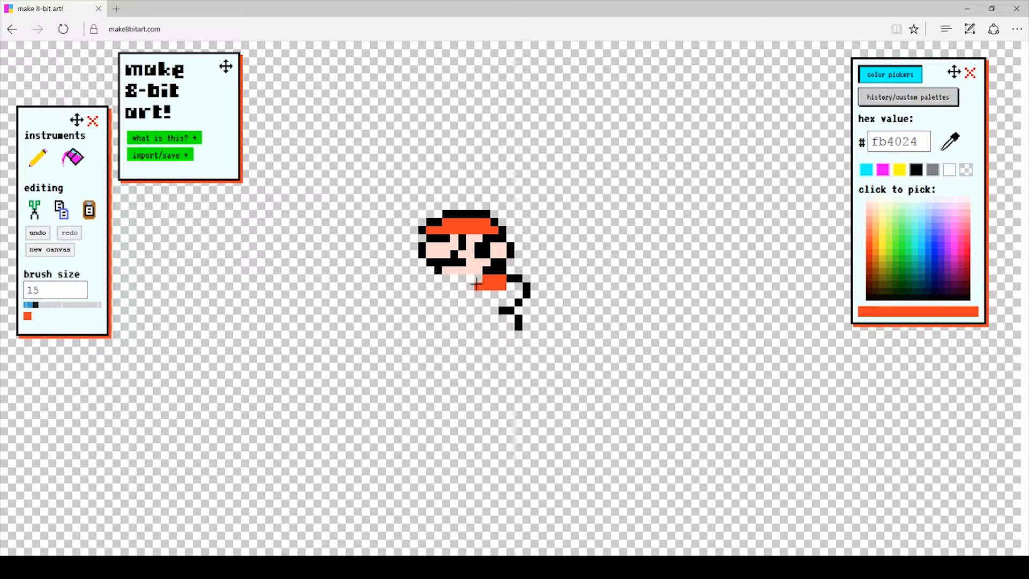
pyautogui.moveTo(486, 296)
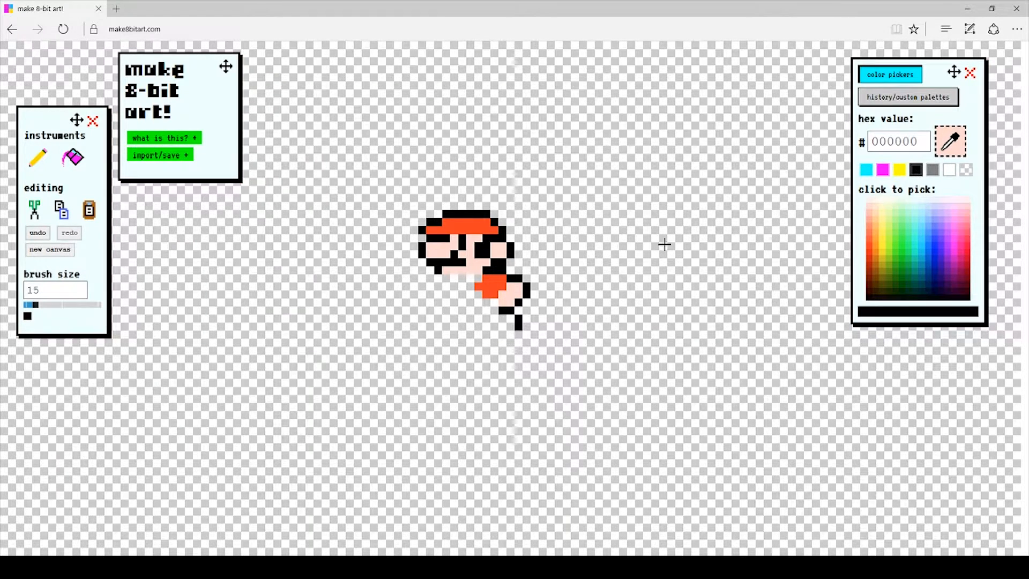
# Add black pixels with the pencil below and left of the red shirt for the arm.
pyautogui.click(37, 158)
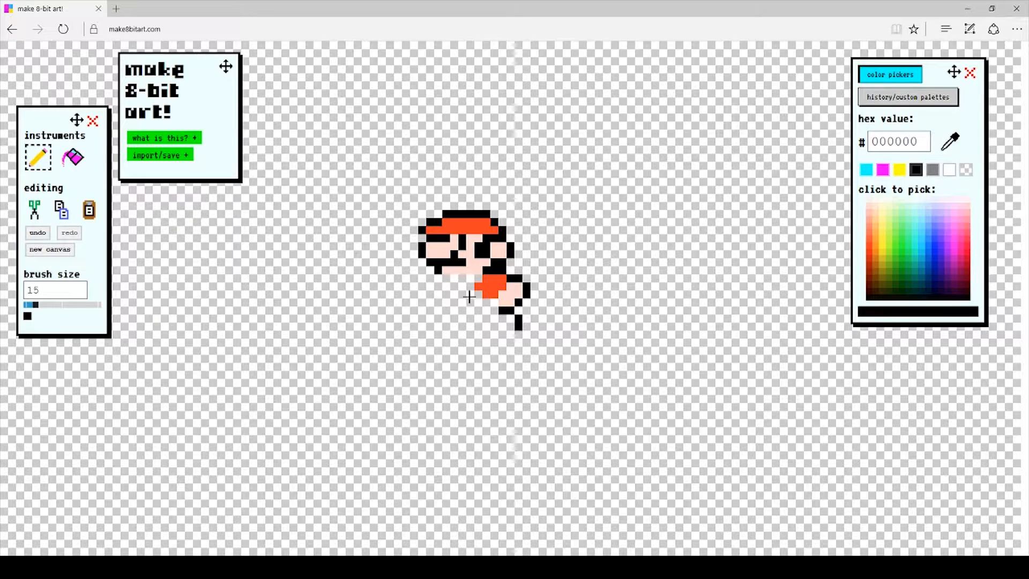
pyautogui.moveTo(491, 309)
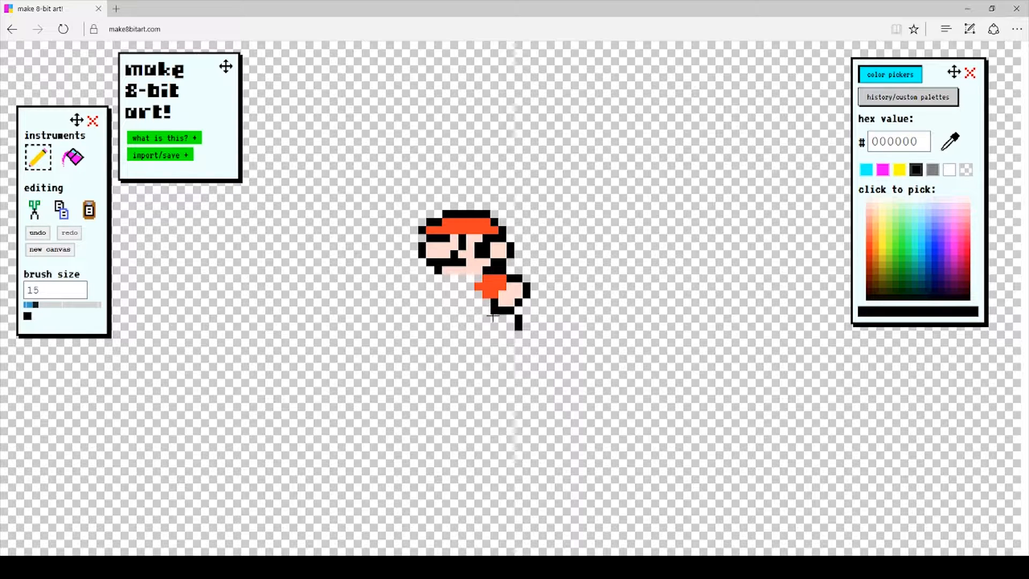
pyautogui.click(492, 318)
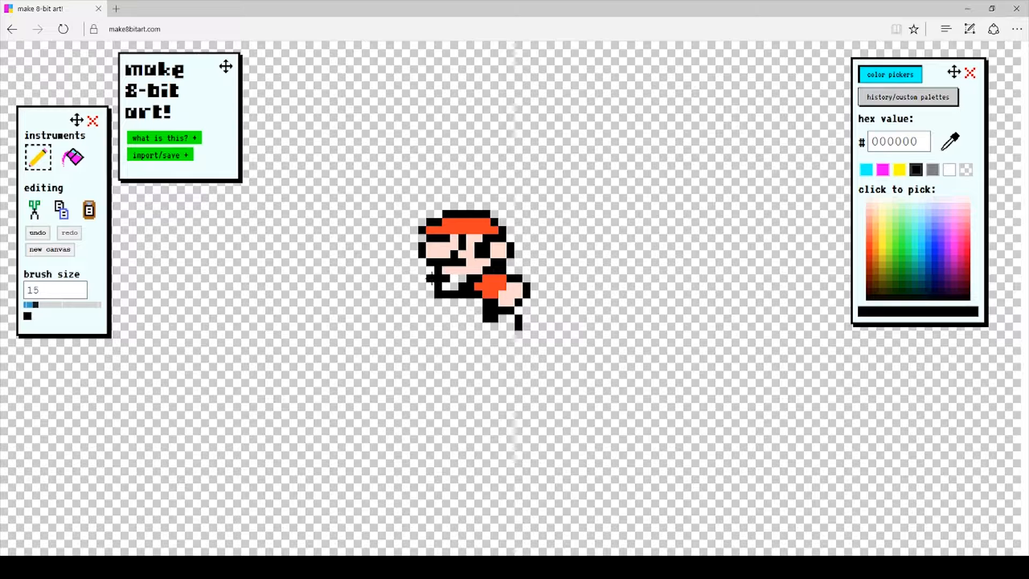
pyautogui.moveTo(402, 446)
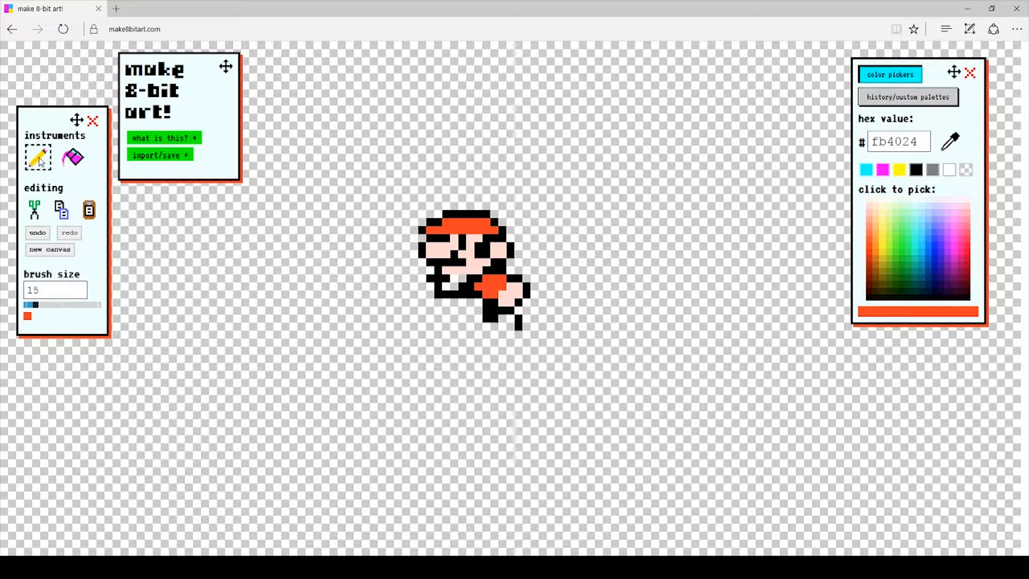
# Paint red pixels at the front of Mario's body toward the hand.
pyautogui.click(452, 279)
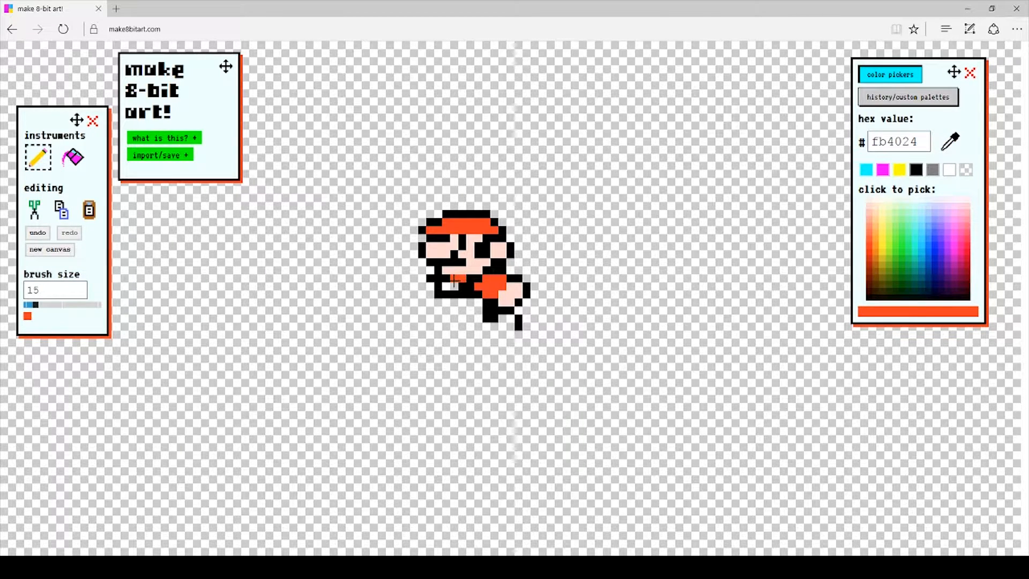
pyautogui.click(451, 271)
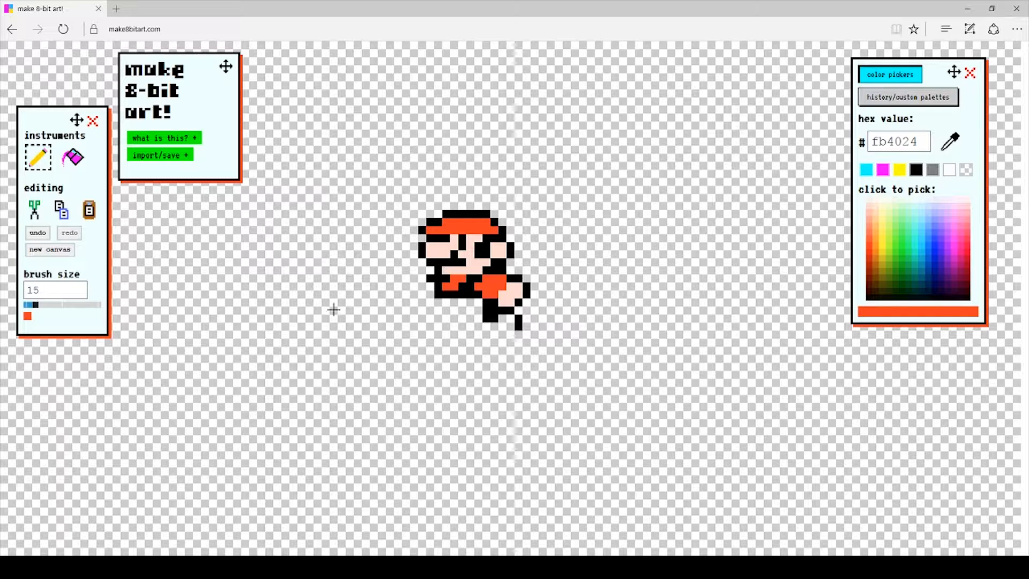
pyautogui.moveTo(414, 297)
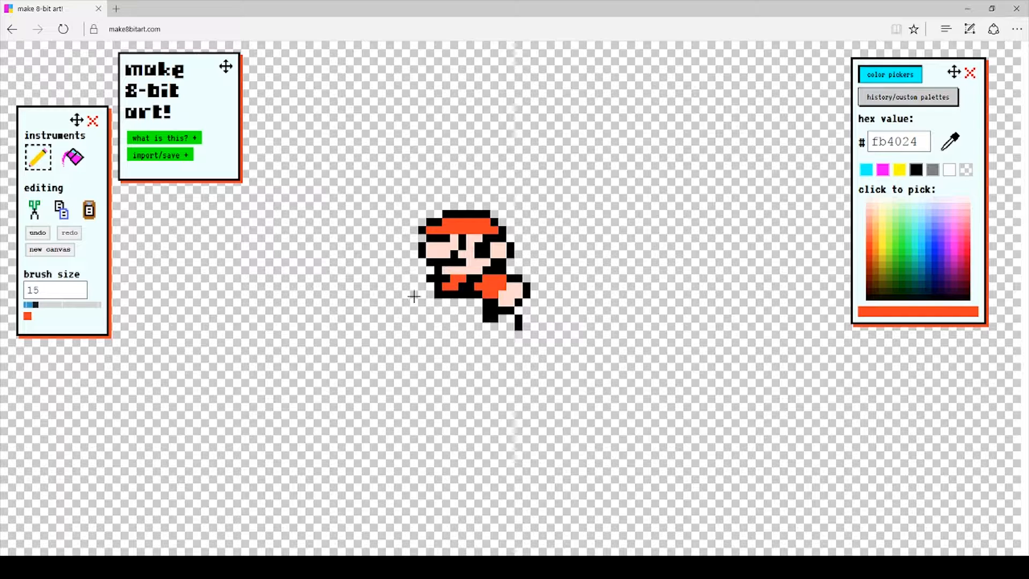
pyautogui.click(428, 291)
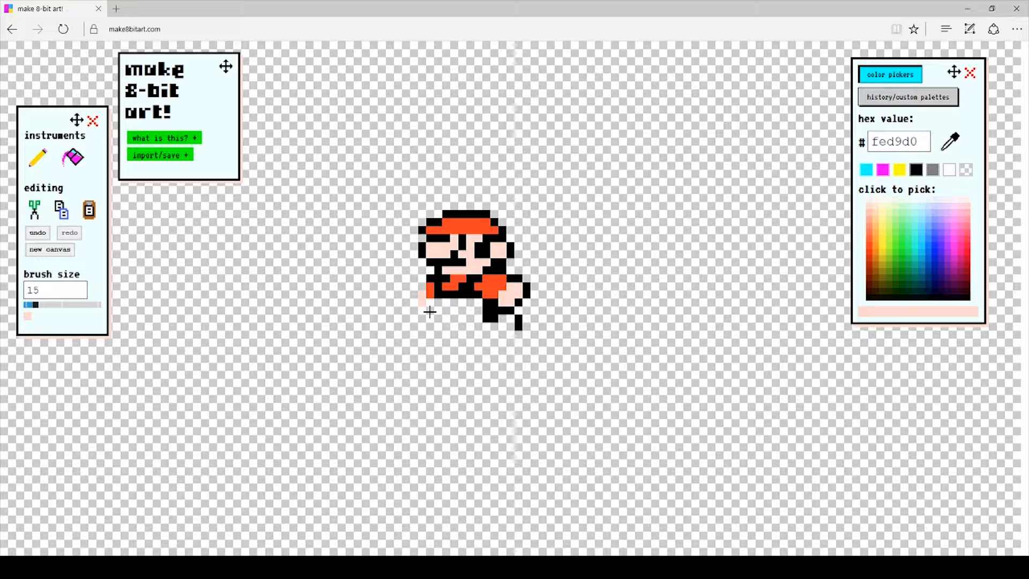
pyautogui.moveTo(435, 303)
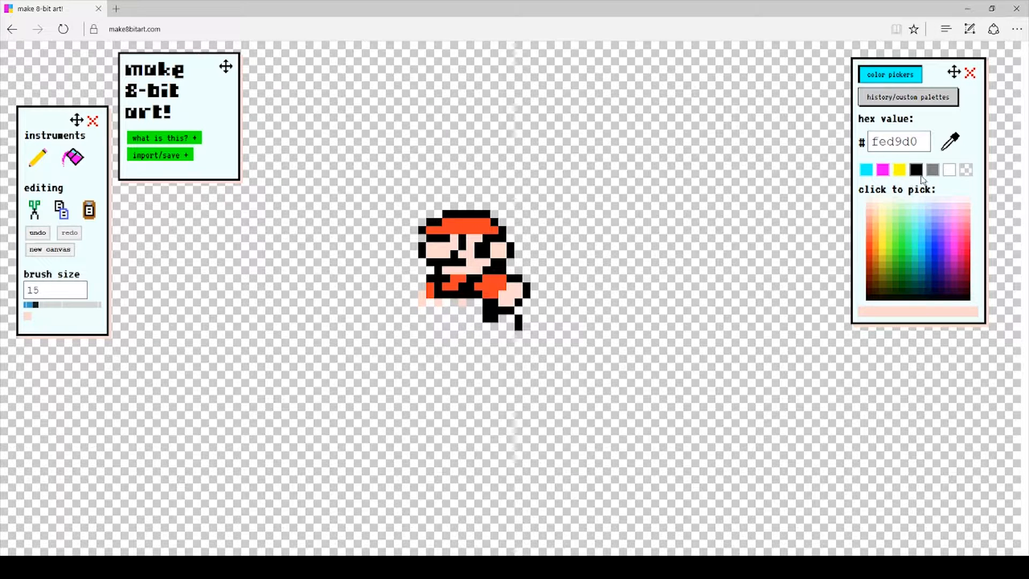
# Draw black outline pixels beside the hand and down the lower front for the legs.
pyautogui.click(915, 169)
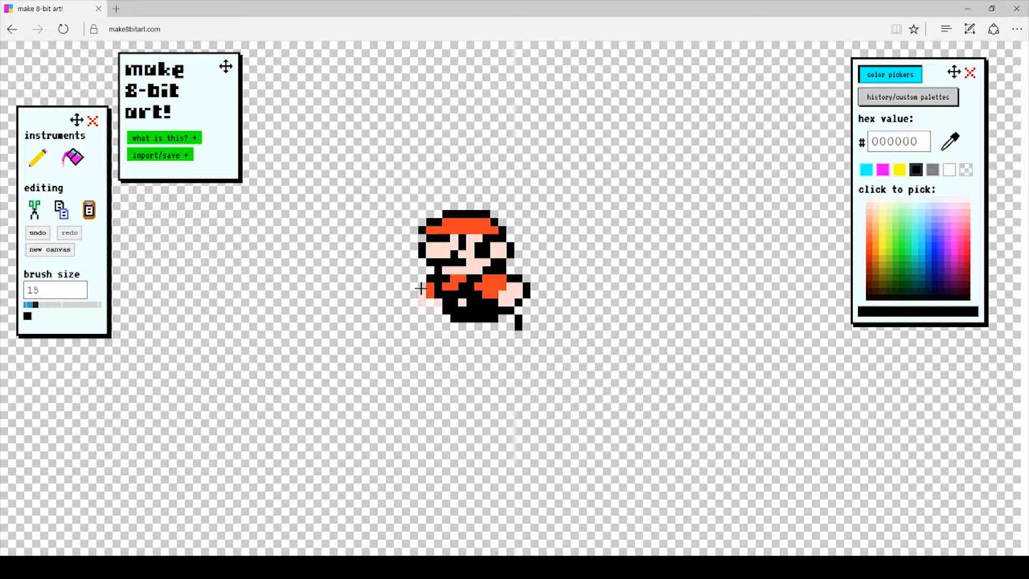
pyautogui.click(420, 289)
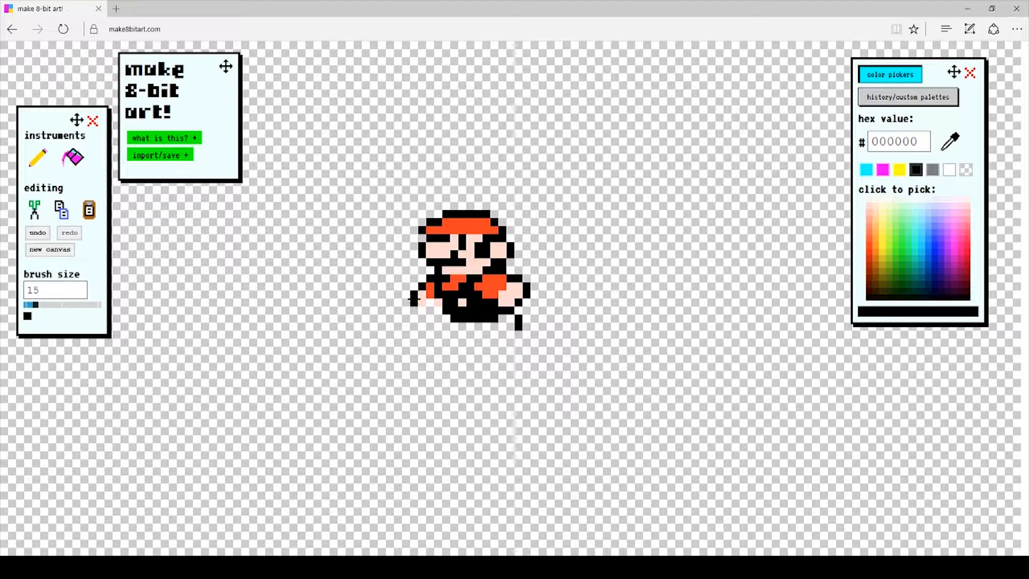
pyautogui.click(418, 309)
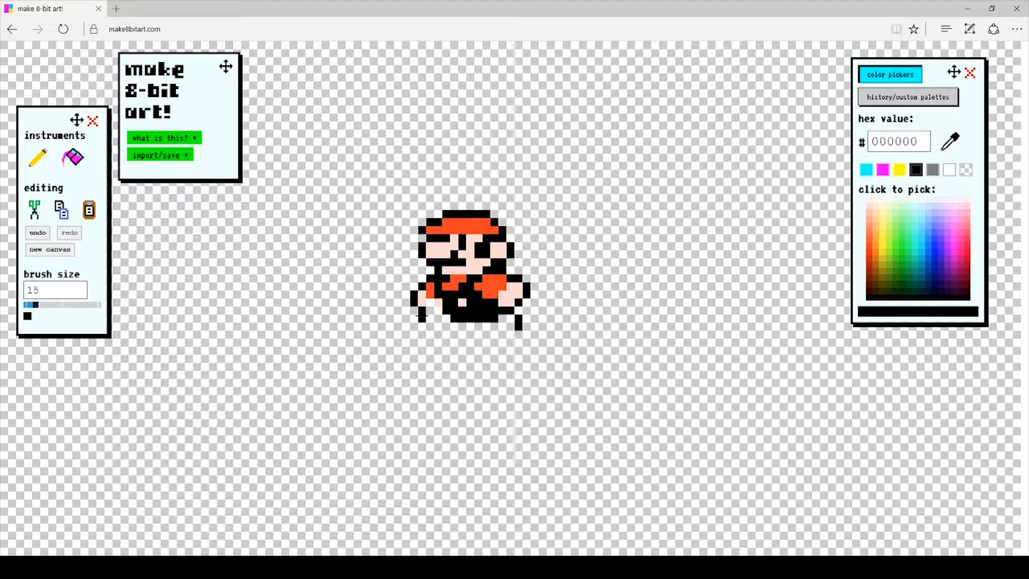
pyautogui.moveTo(428, 326)
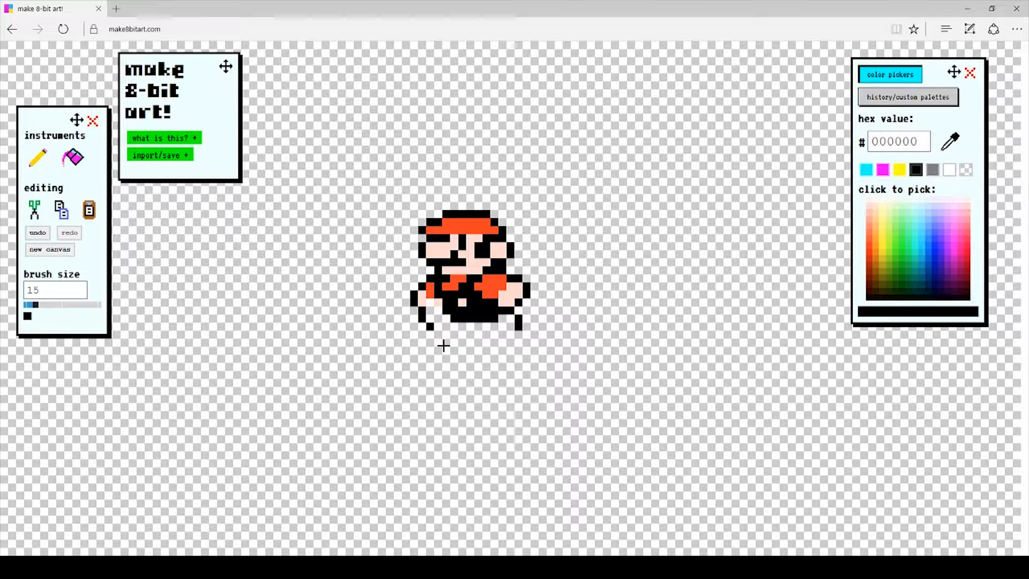
pyautogui.moveTo(441, 343)
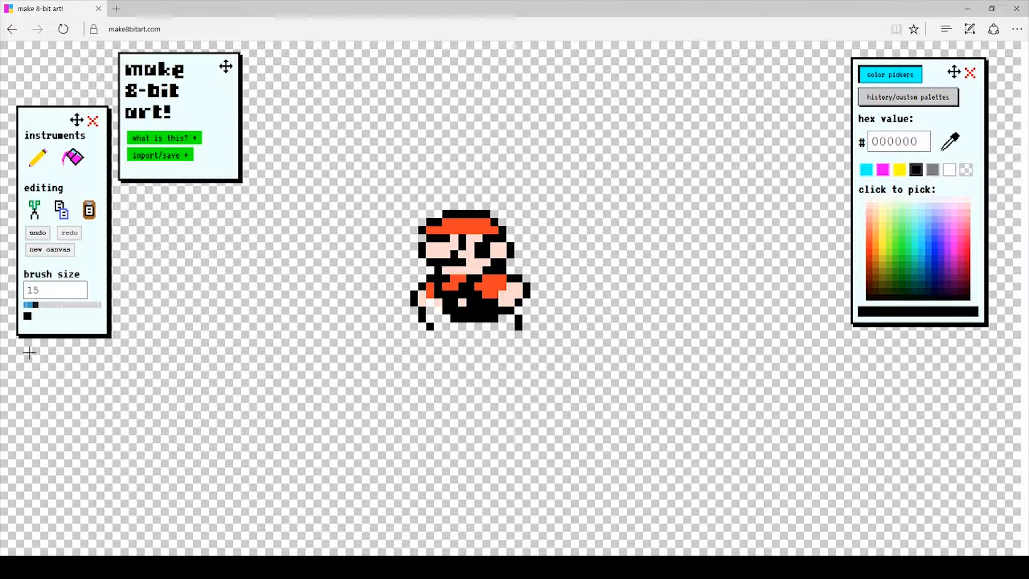
pyautogui.click(430, 302)
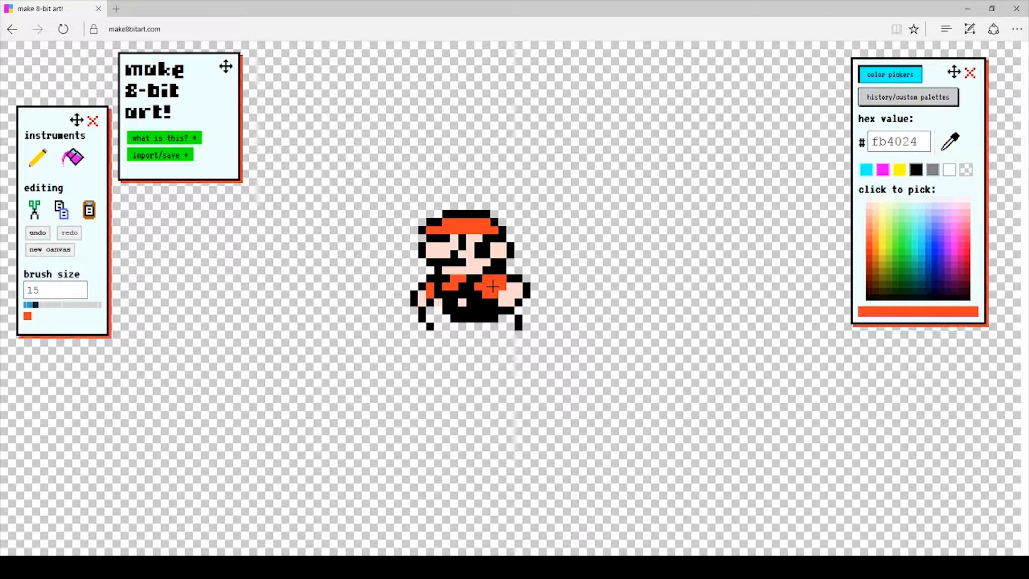
# Fill the lower body, front leg and back leg with red pixels.
pyautogui.click(433, 315)
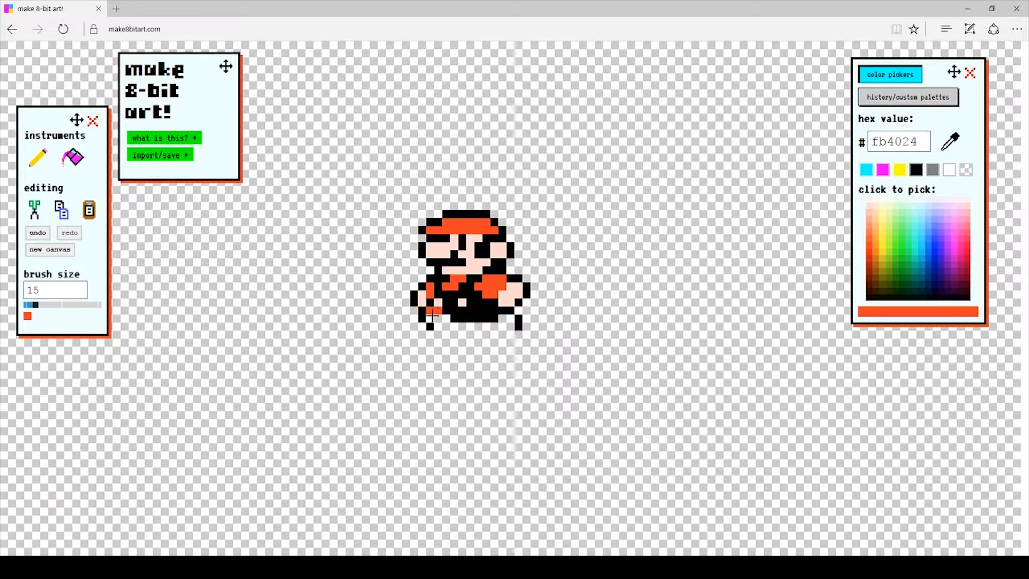
pyautogui.click(430, 318)
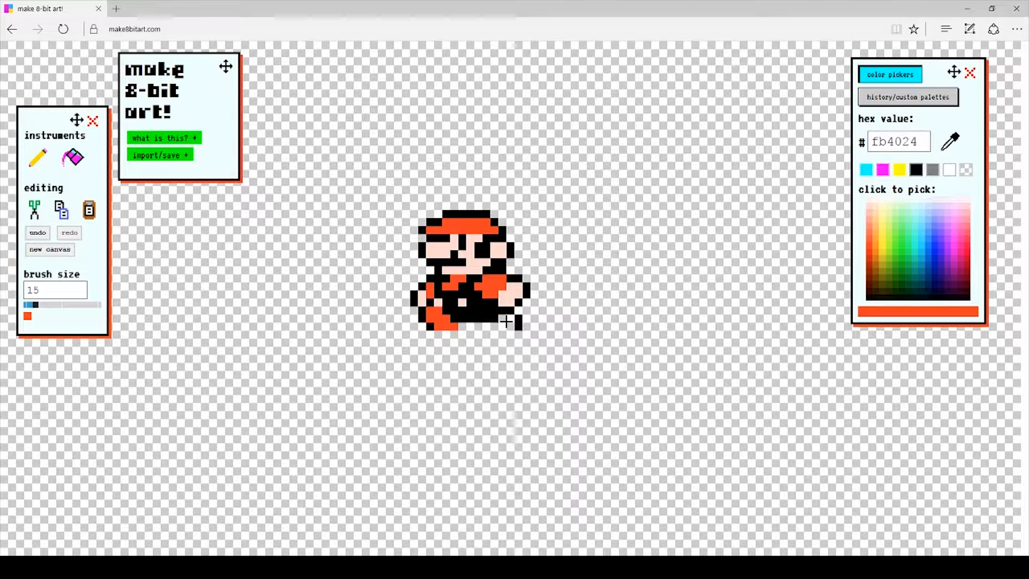
pyautogui.click(504, 323)
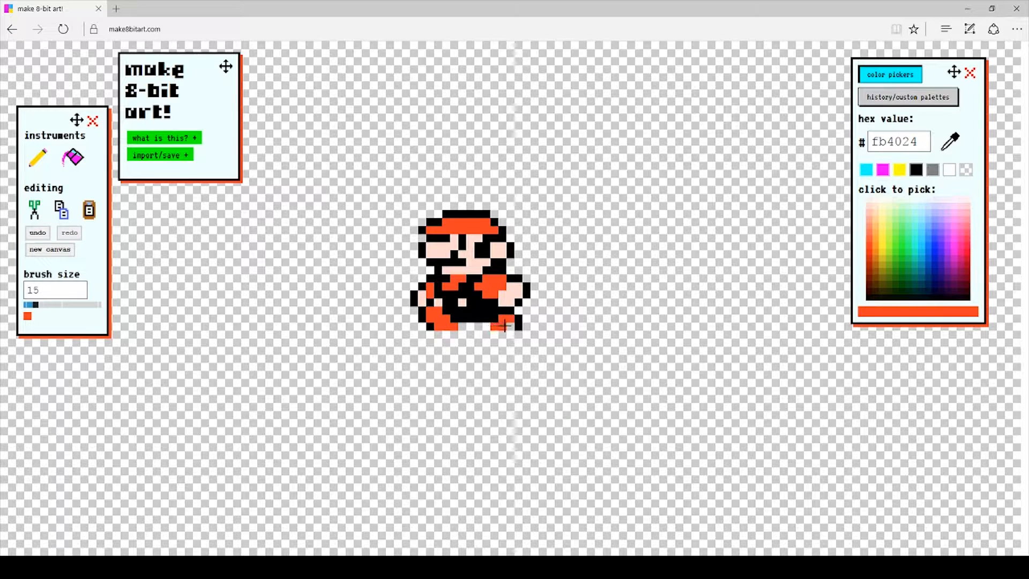
pyautogui.click(504, 321)
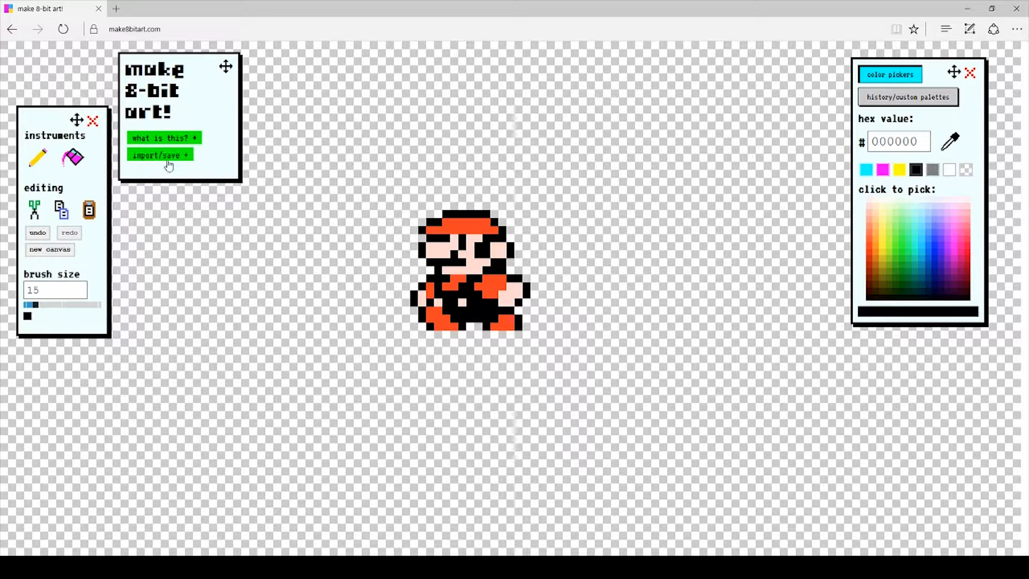
# Open the 'import/save +' export options for the art.
pyautogui.click(160, 154)
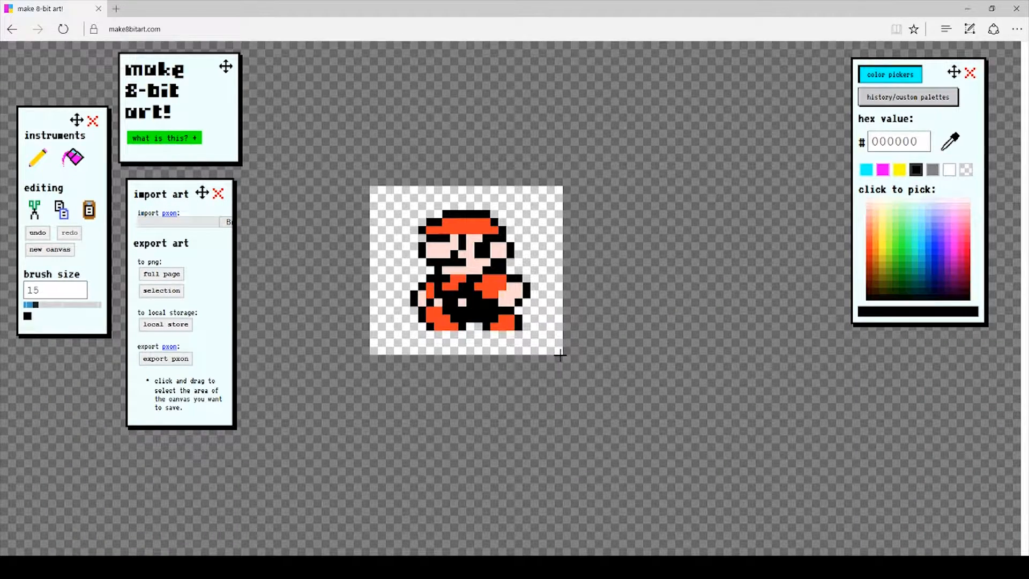
# Export the selection as a PNG preview and bring up the browser's 'Save picture as' option.
pyautogui.click(161, 274)
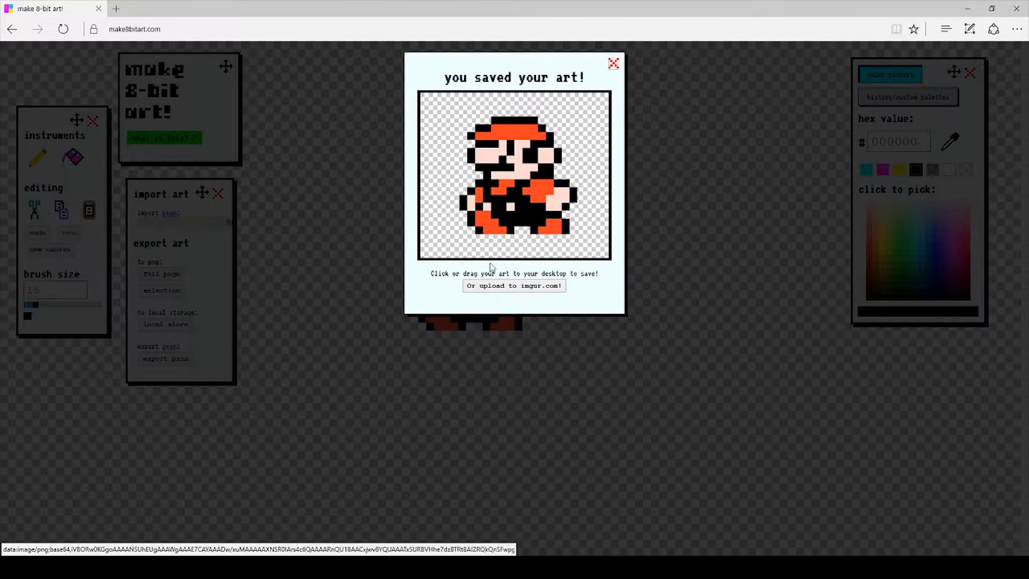
pyautogui.rightClick(512, 177)
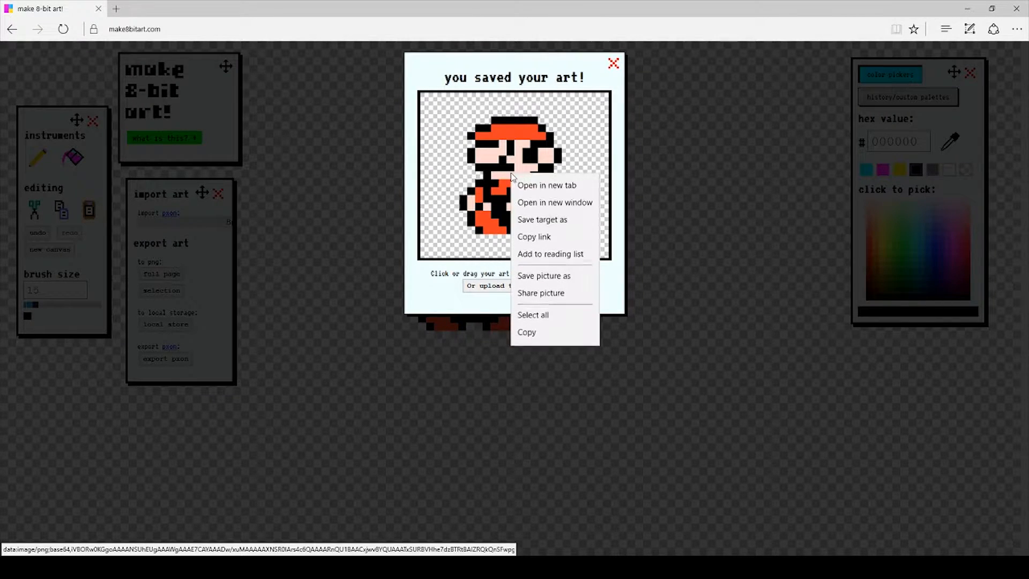
pyautogui.moveTo(534, 237)
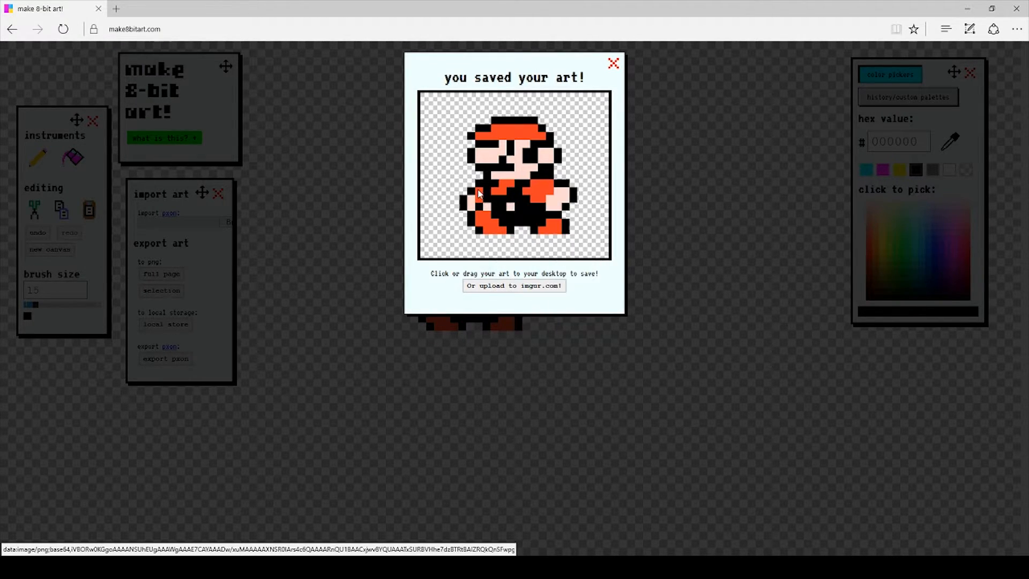
pyautogui.rightClick(479, 194)
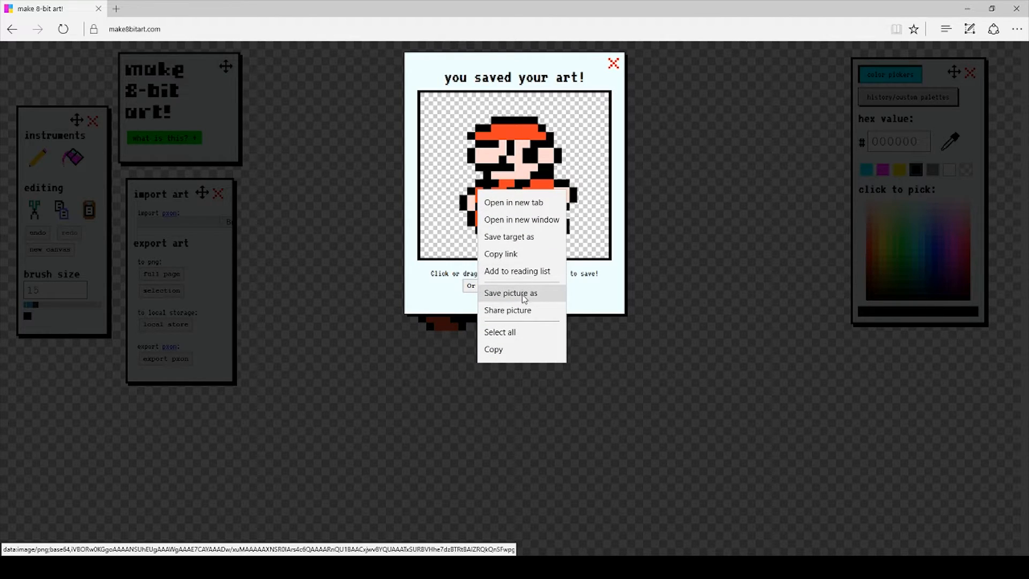